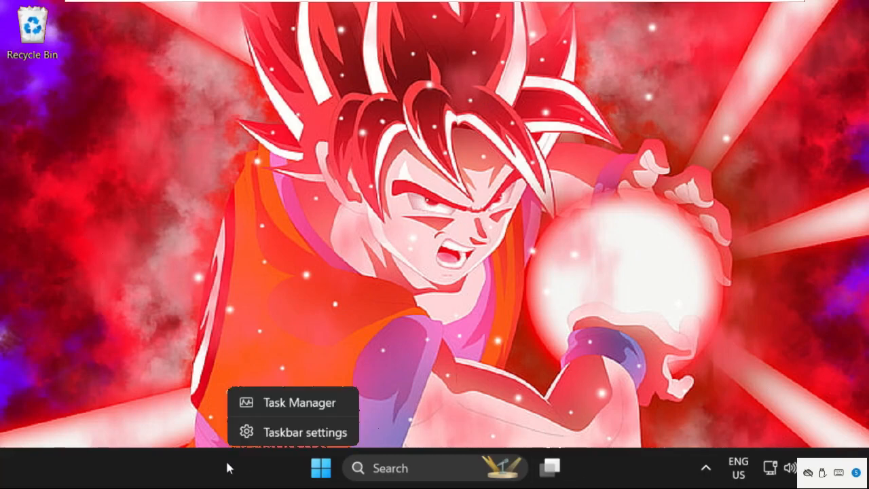
Launch Task Manager and start a new task, with the Create new task dialog centred
click(301, 402)
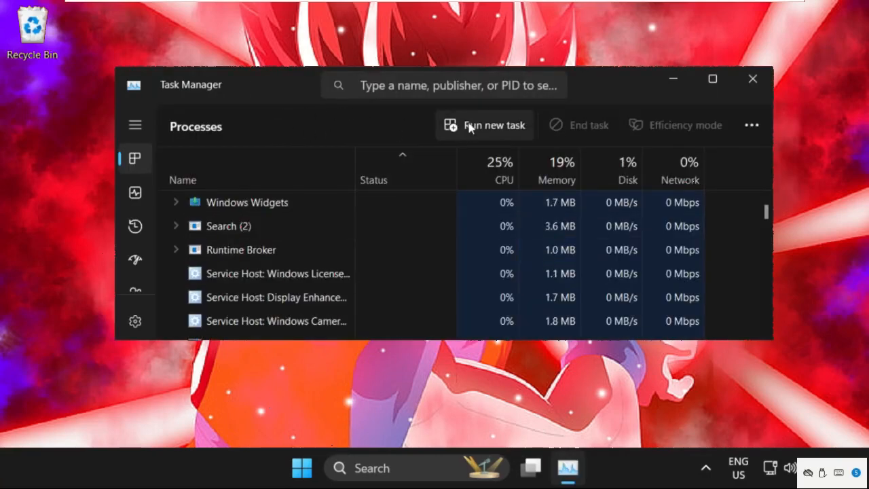
click(485, 125)
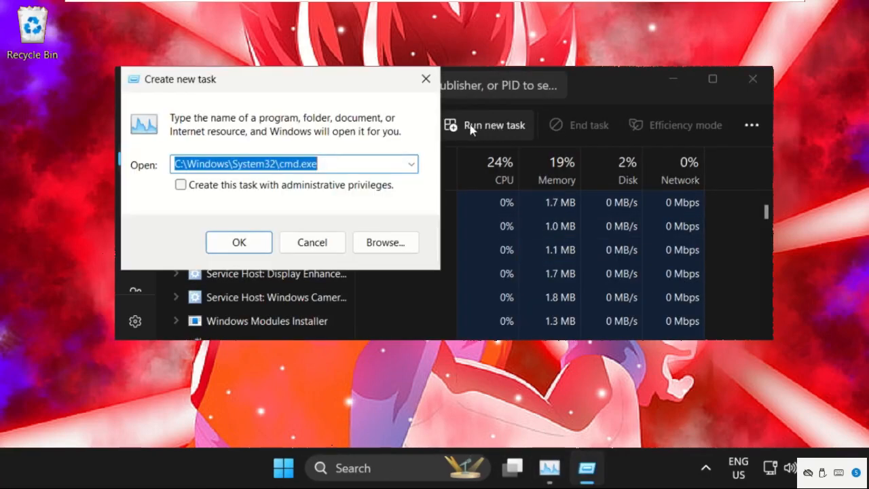
drag(179, 78, 369, 44)
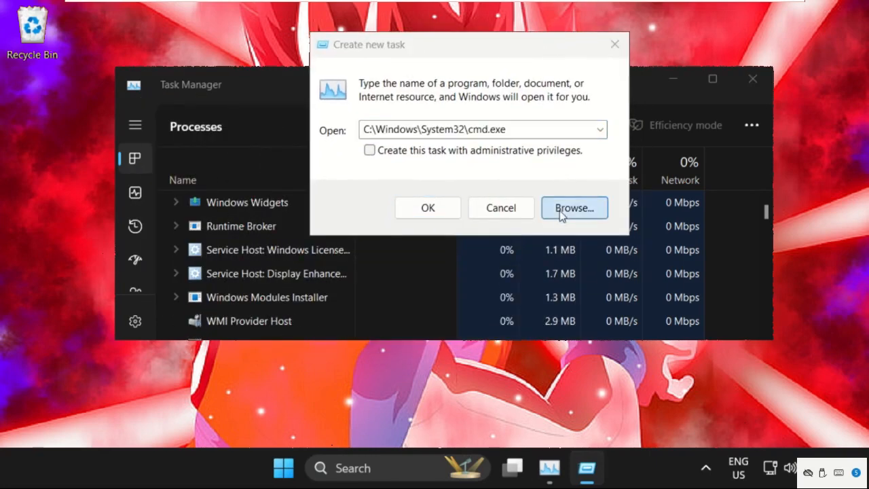
Browse from This PC into Local Disk (C:) and the Windows folder
click(573, 208)
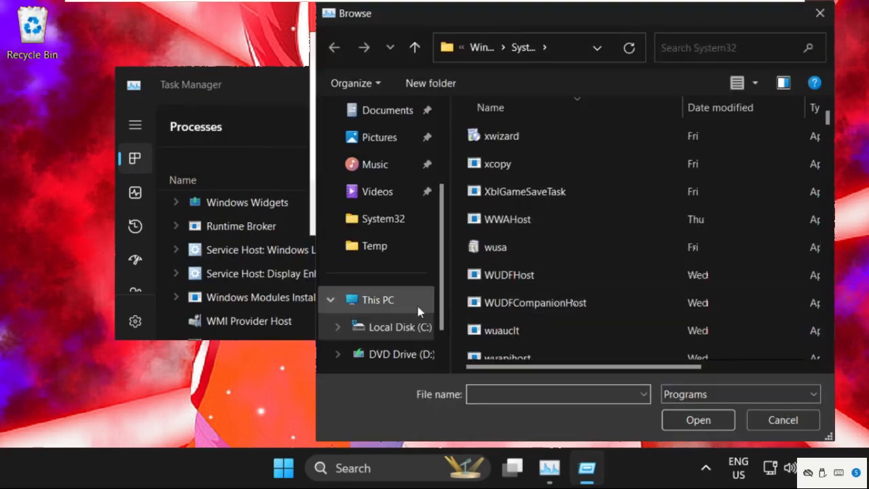
click(376, 300)
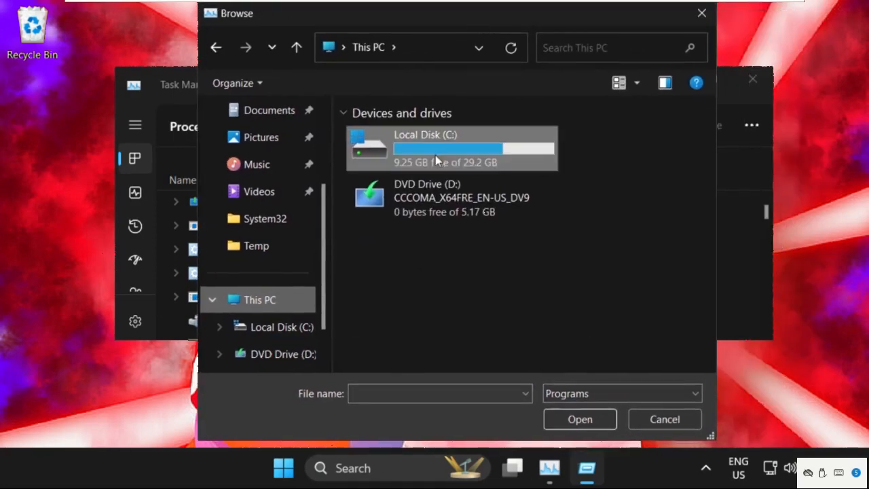
double_click(424, 148)
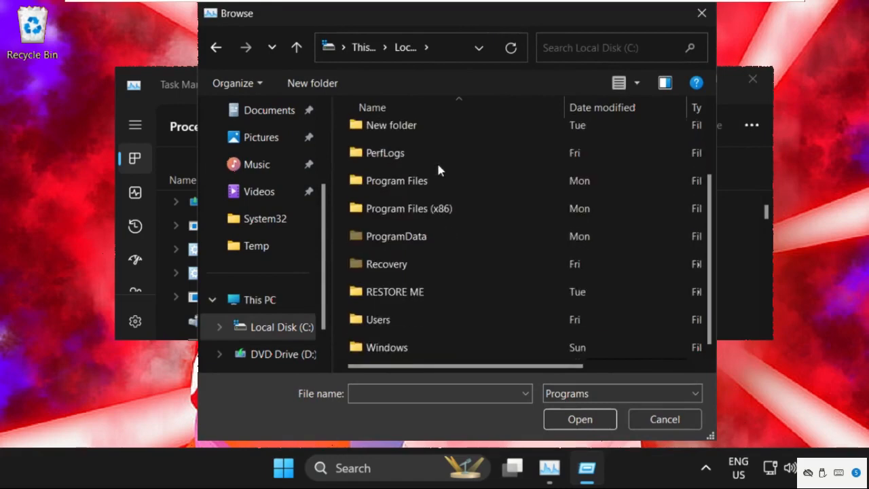
click(387, 347)
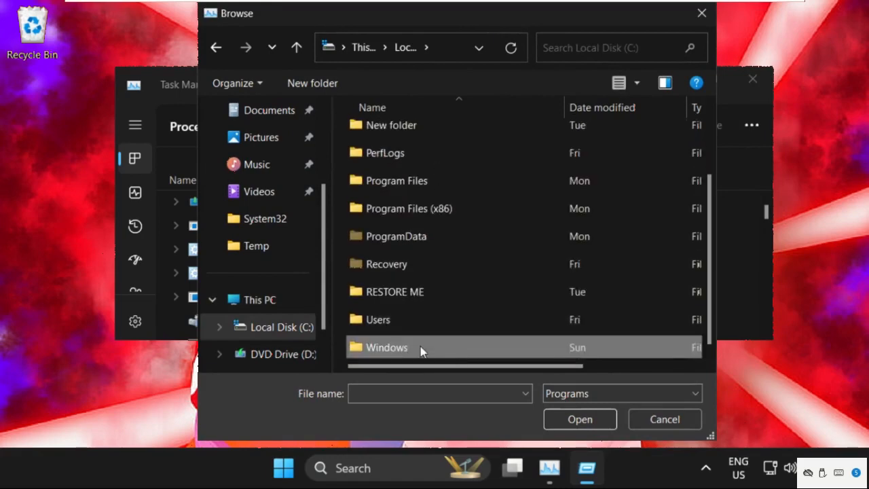
double_click(387, 347)
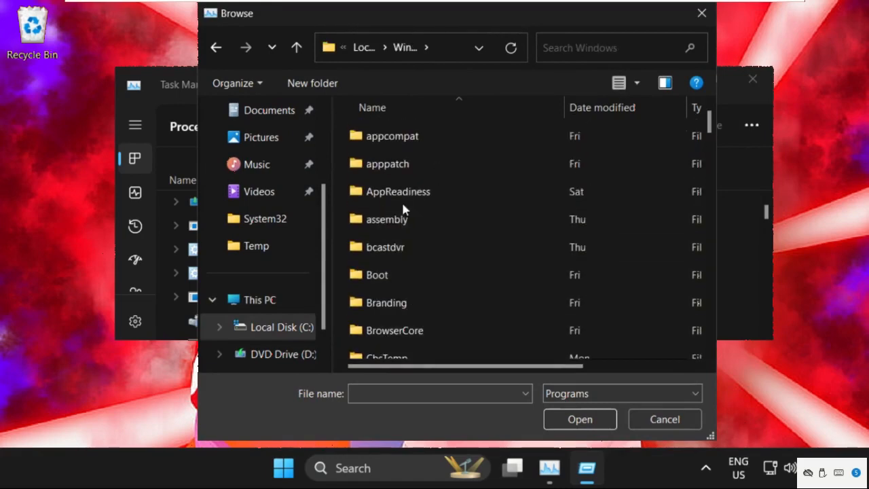
Enter System32 and choose cmd, filling the dialog with C:\Windows\System32\cmd.exe
scroll(down, 3)
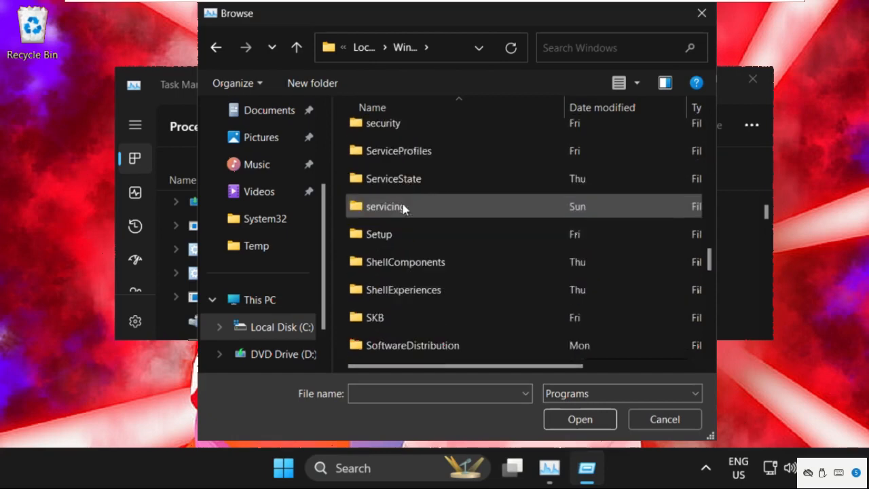
scroll(down, 3)
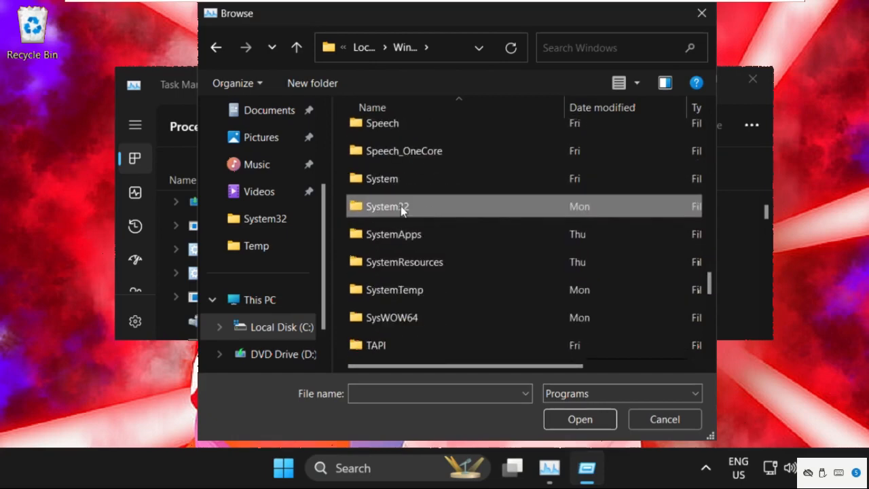
double_click(386, 206)
text(cmd)
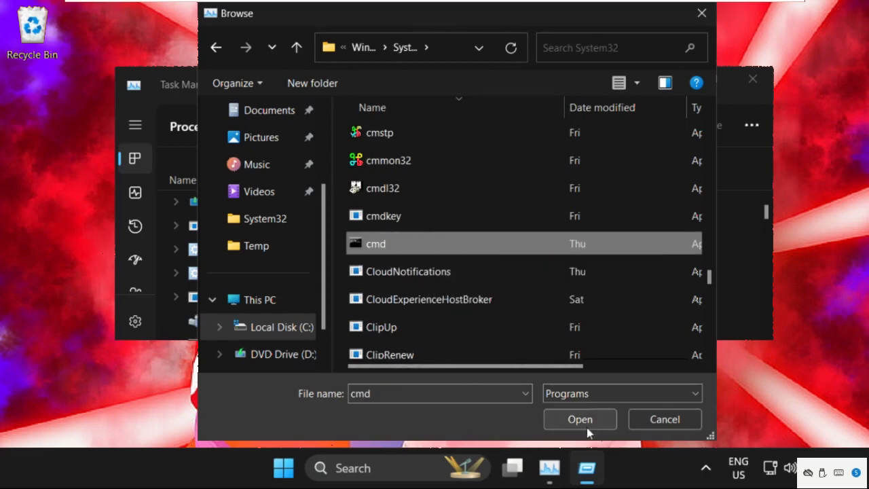
click(580, 418)
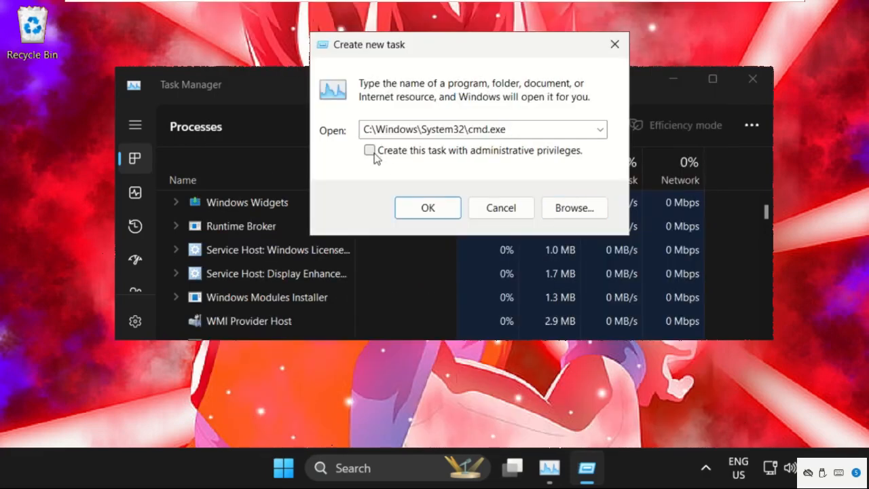
Run cmd.exe with administrative privileges, opening an admin Command Prompt at C:\Windows\System32
click(426, 207)
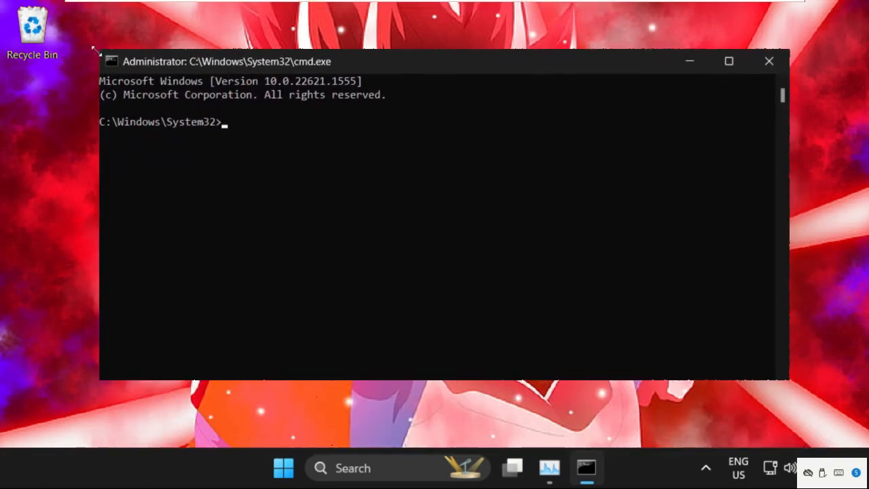
Run sfc /scanfile=c:\windows\system32\ieframe.dll, finding no integrity violations
drag(228, 61, 228, 85)
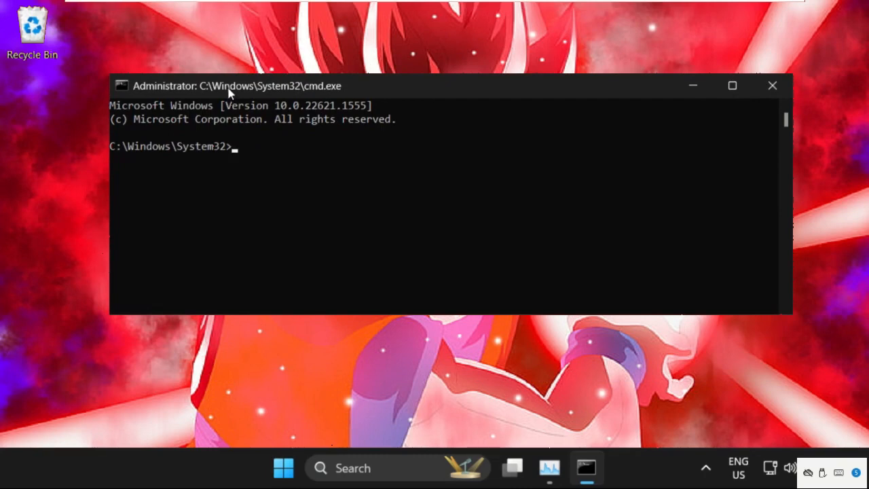
text(sfc /)
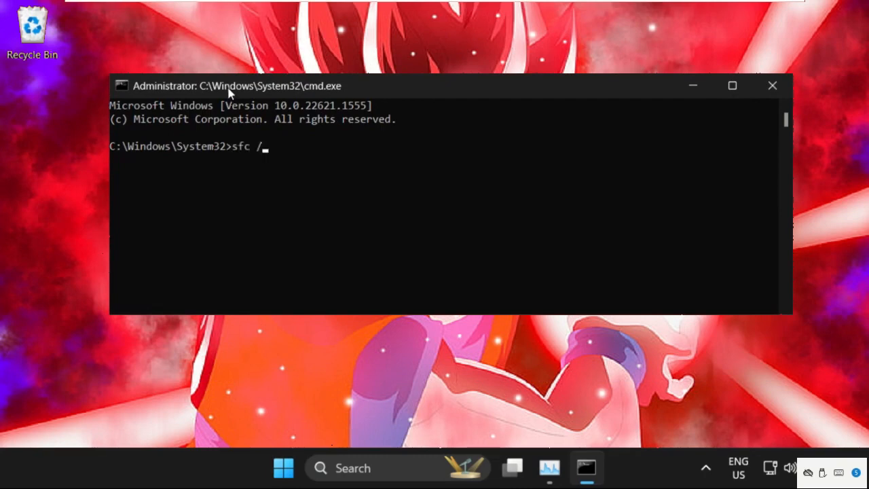
text(scanf)
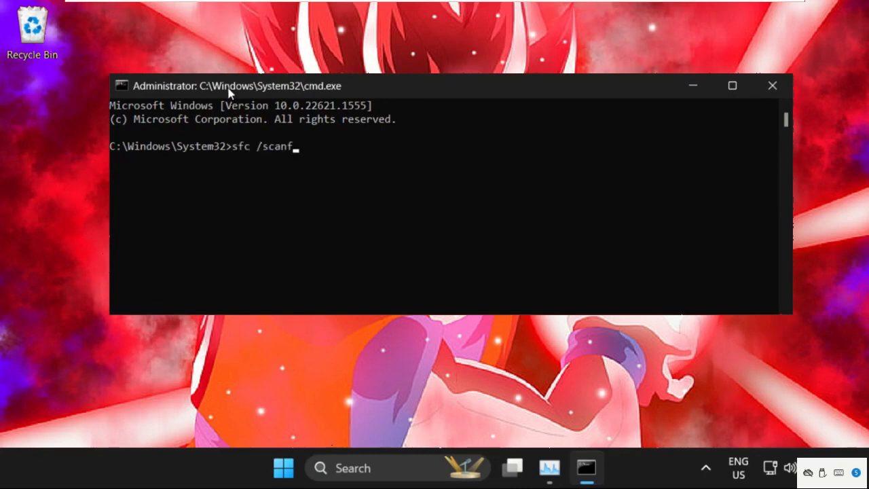
text(ile=c)
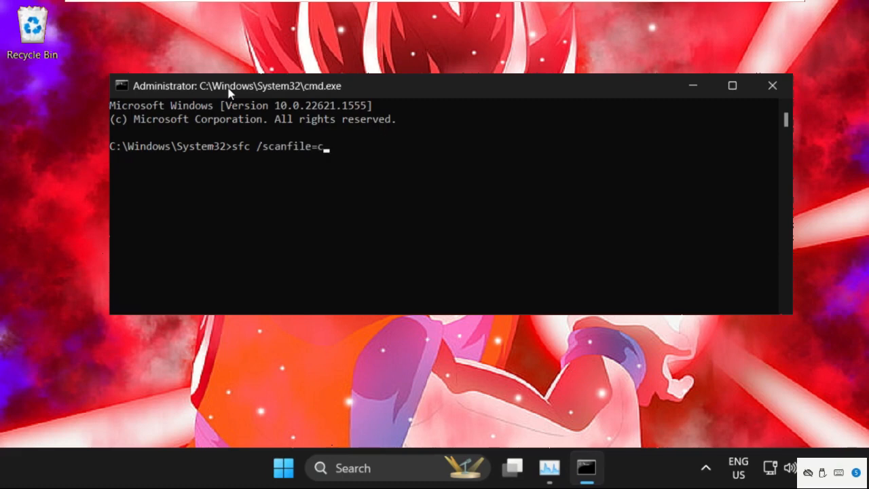
text(:\)
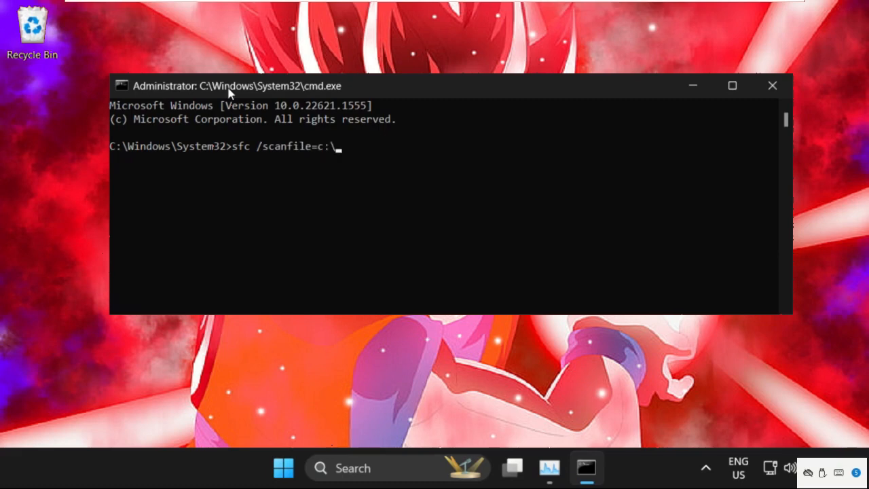
text(windows\)
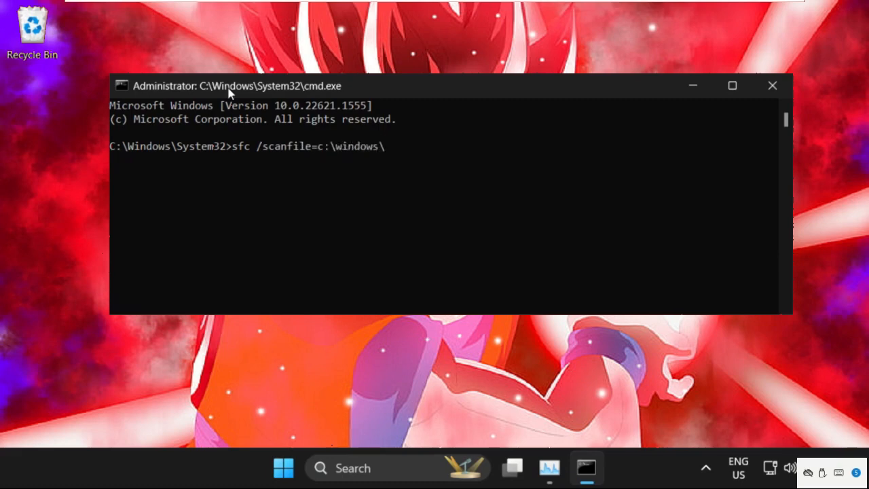
text(system3)
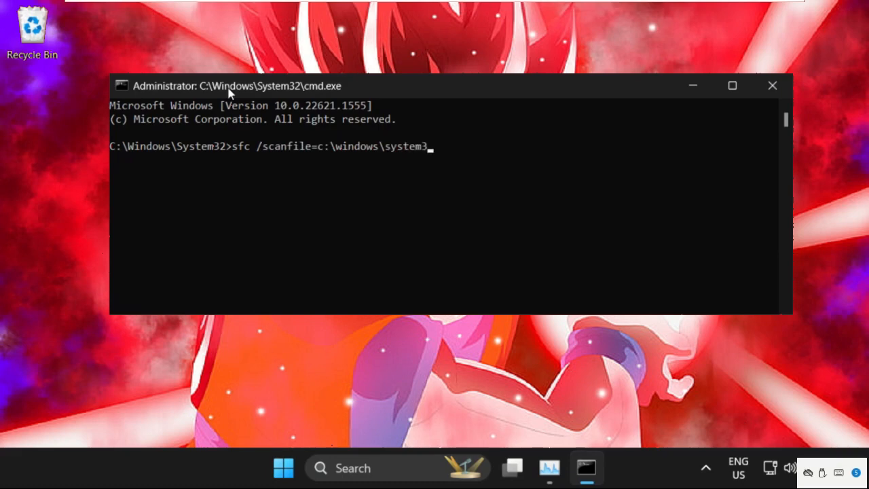
text(2\ie)
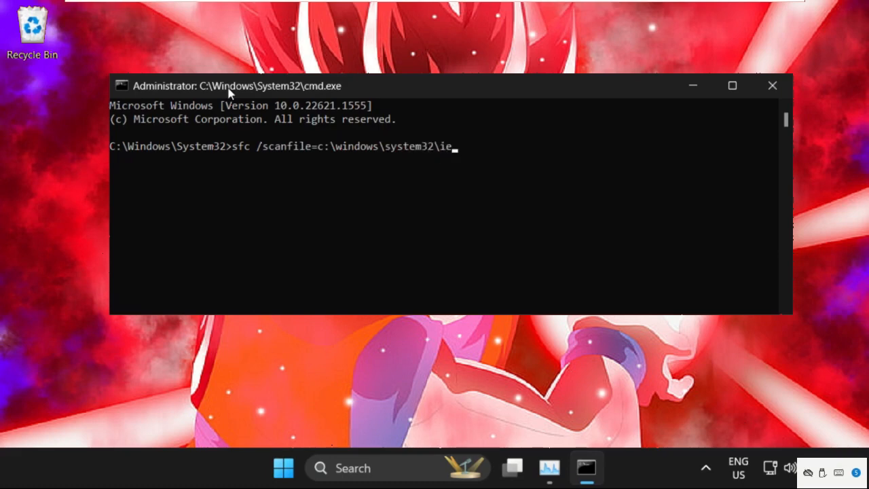
text(frame.dll)
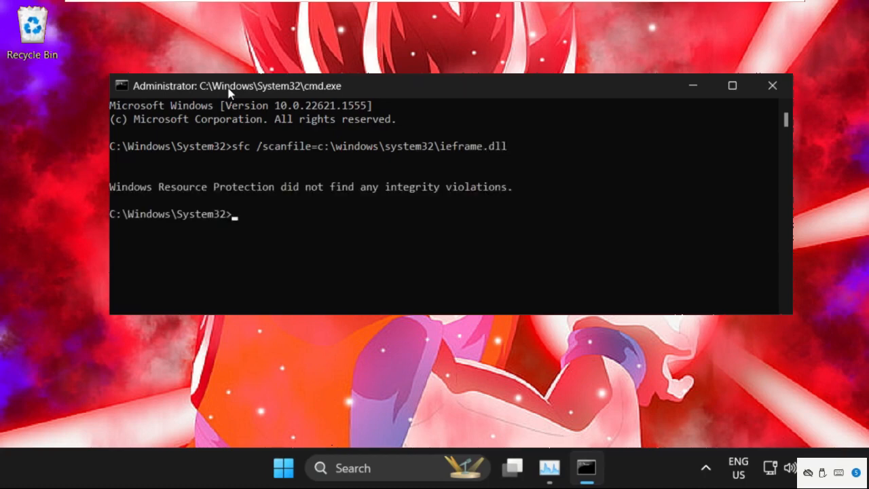
Begin the next sfc command at the prompt
text(sfc)
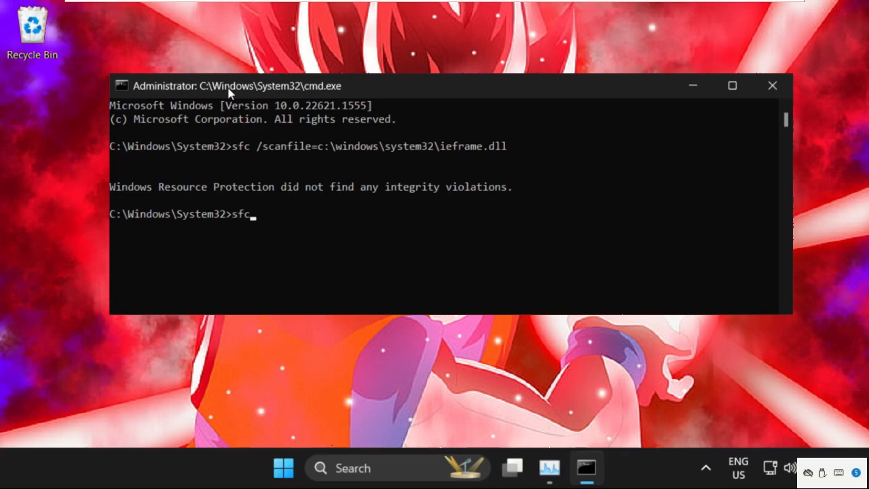
Run sfc /verifyfile=c:\windows\system32\ieframe.dll, again reporting no integrity violations
text(/)
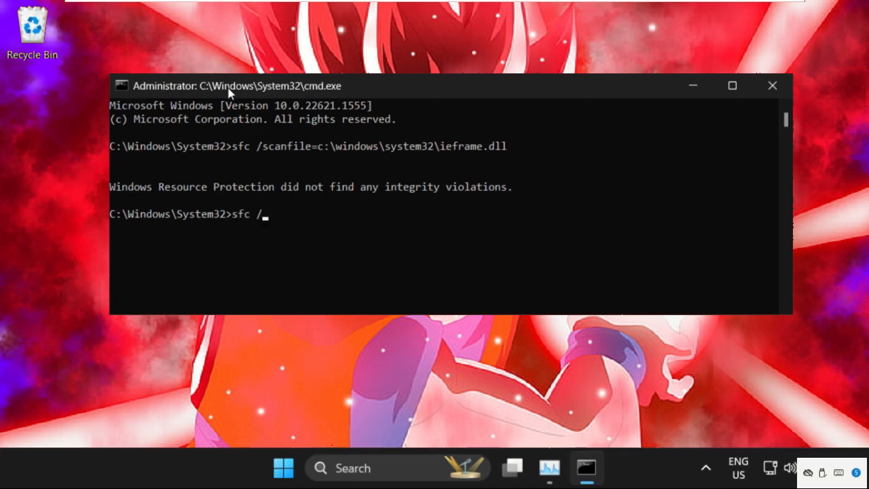
text(veri)
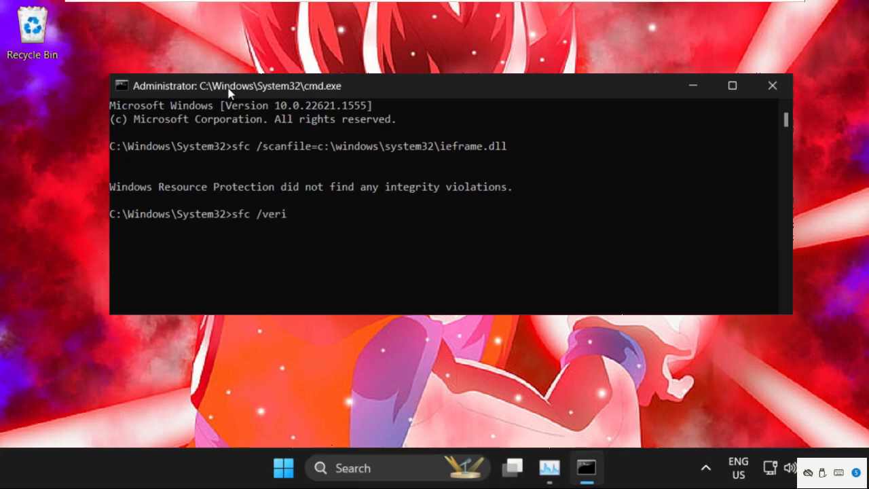
text(fyfile)
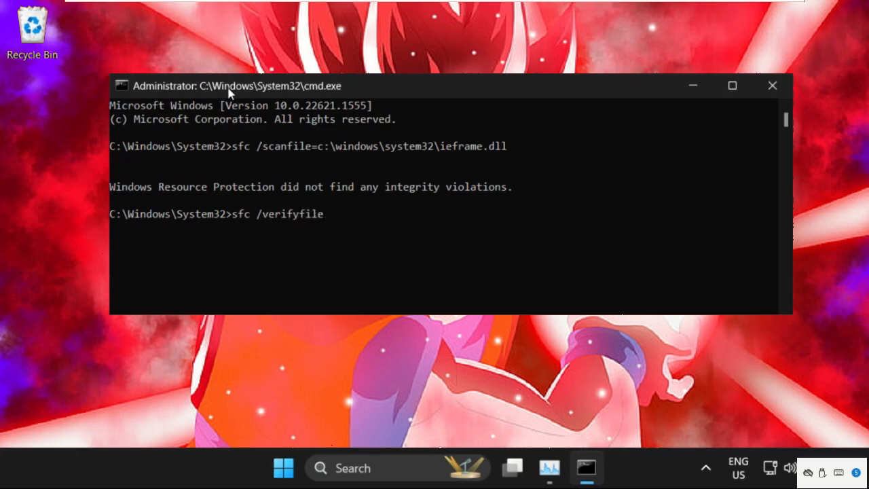
text(=c:)
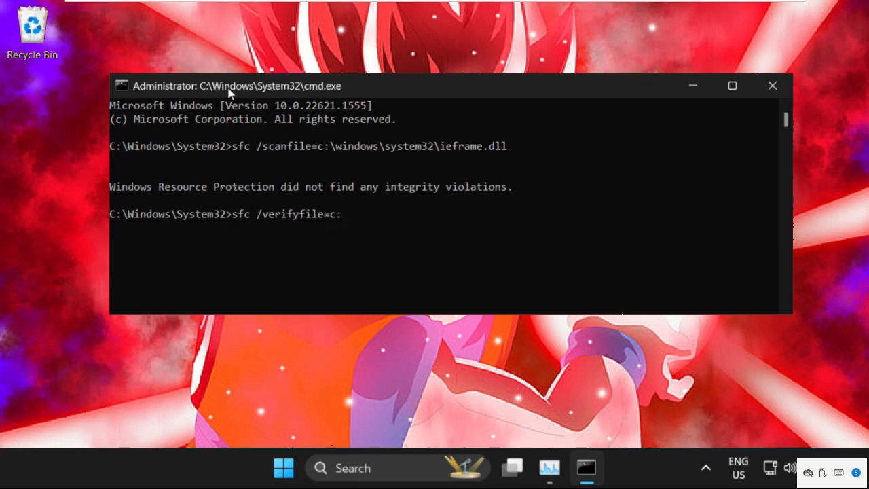
text(windows\system32\i)
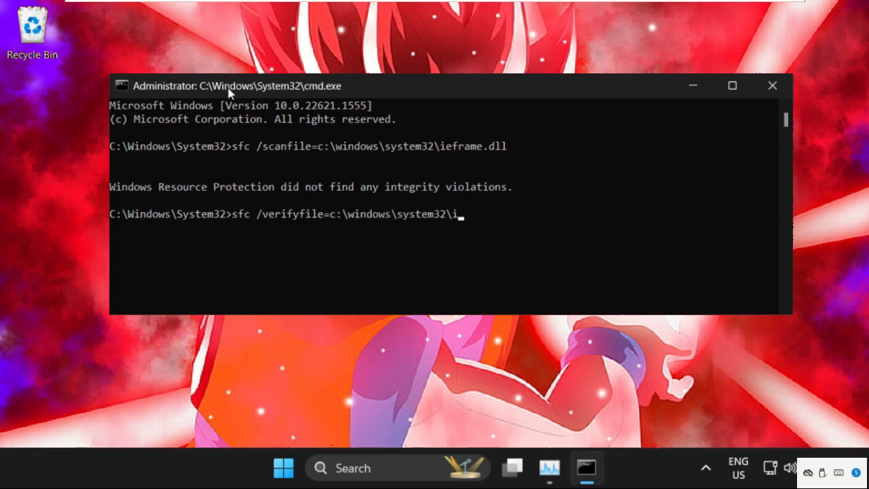
text(efram)
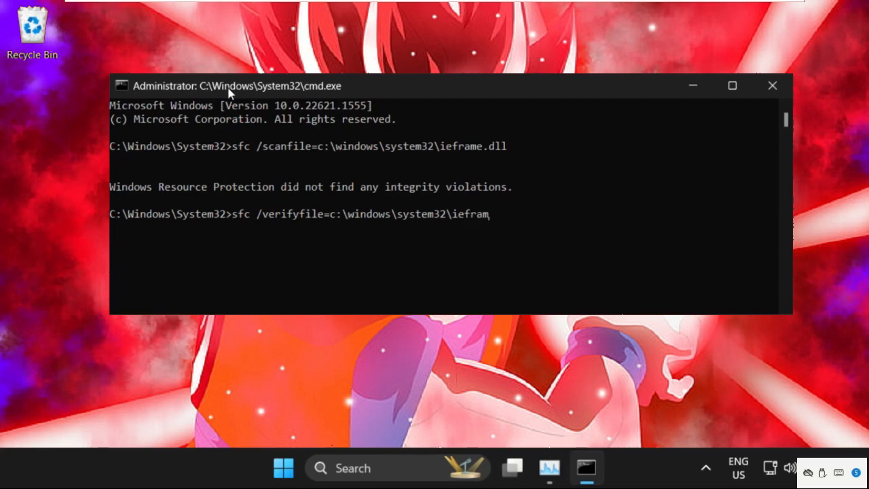
text(e)
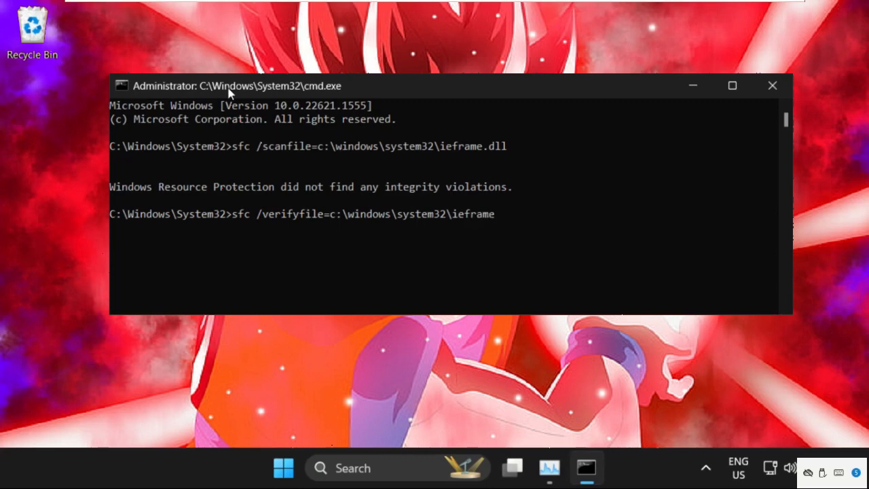
key(Enter)
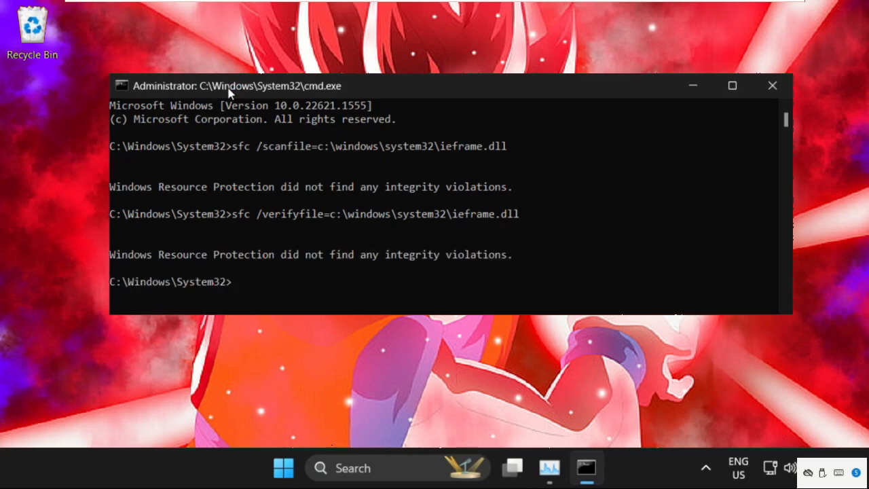
Run chkdsk c: /f /r and answer Y to schedule the check at next restart
text(chkdsk c:)
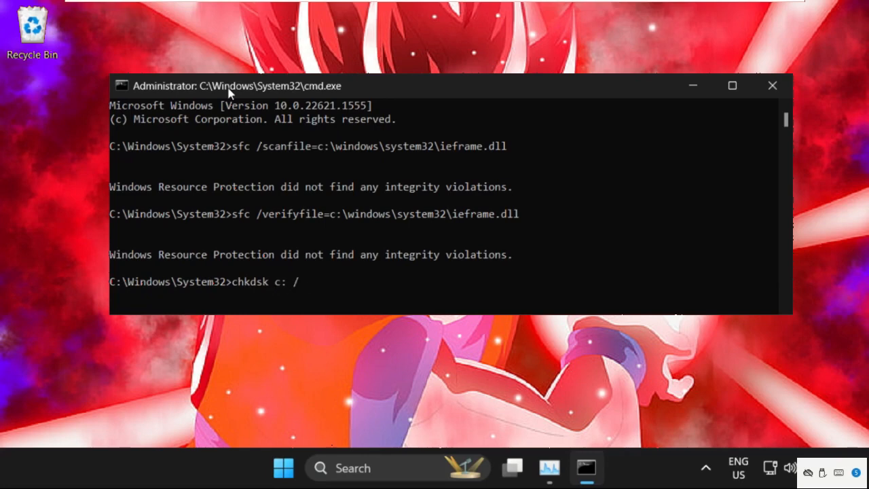
text(/f /)
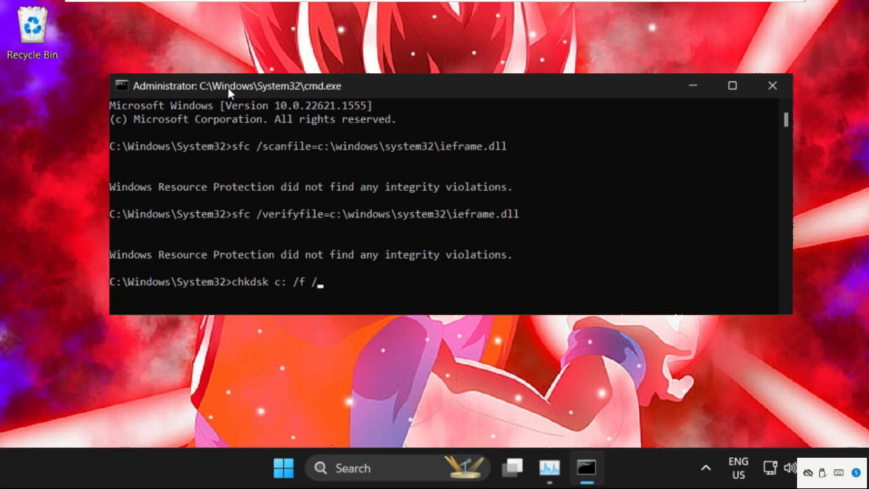
text(r)
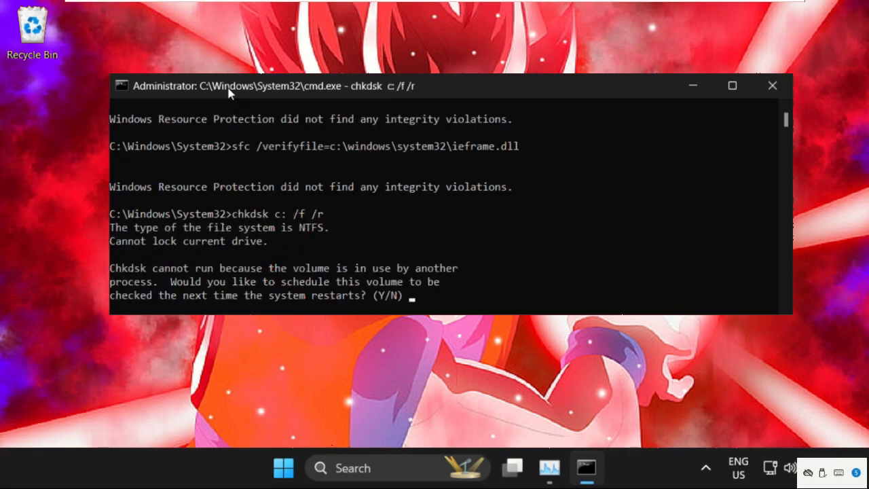
text(y)
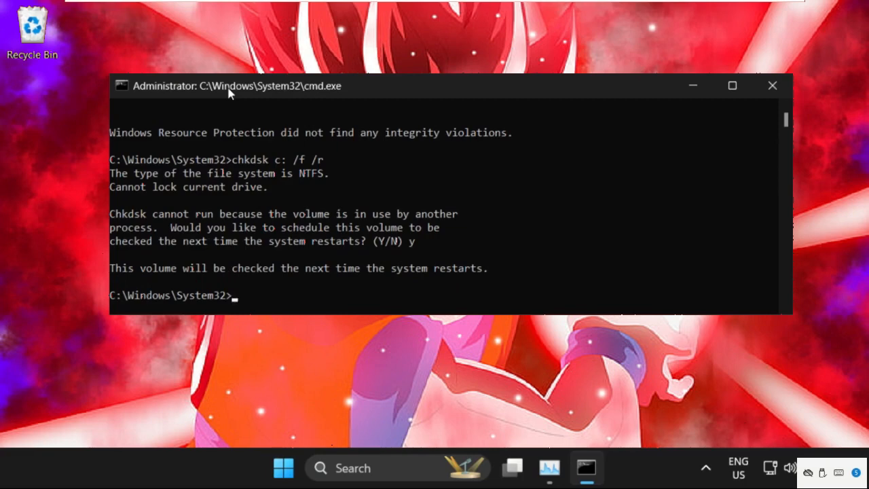
Exit and close the Command Prompt window
text(ext)
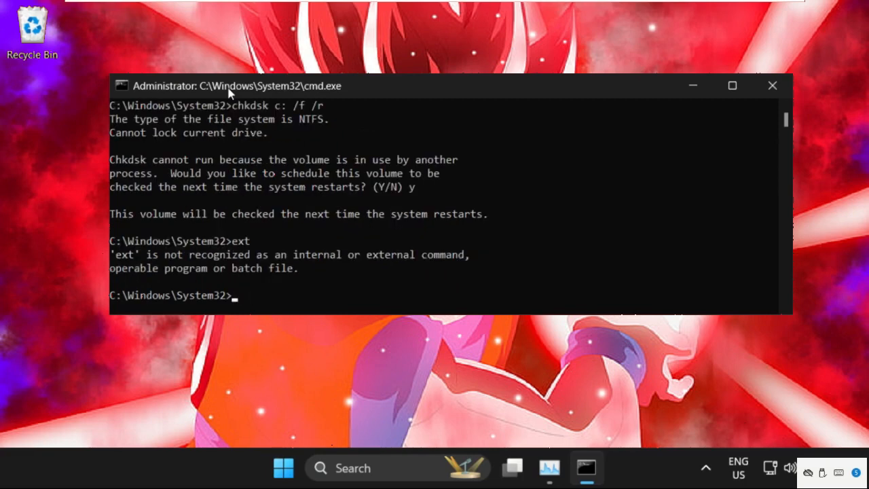
text(e)
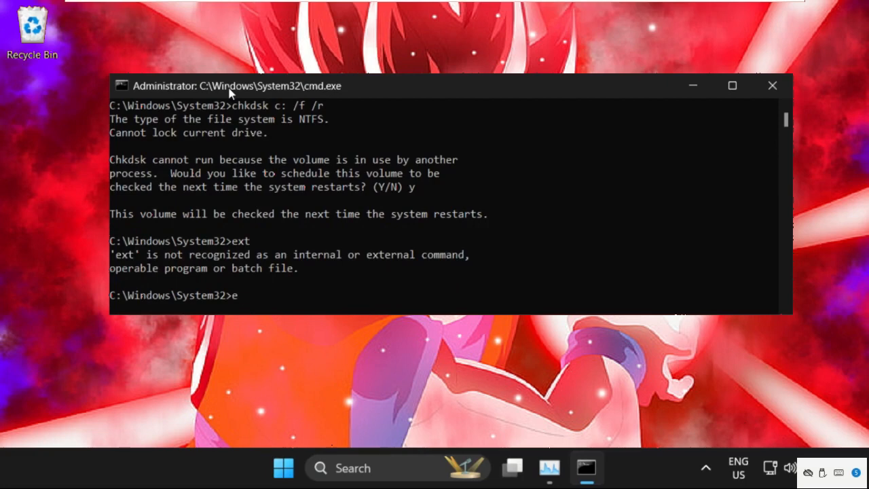
click(771, 85)
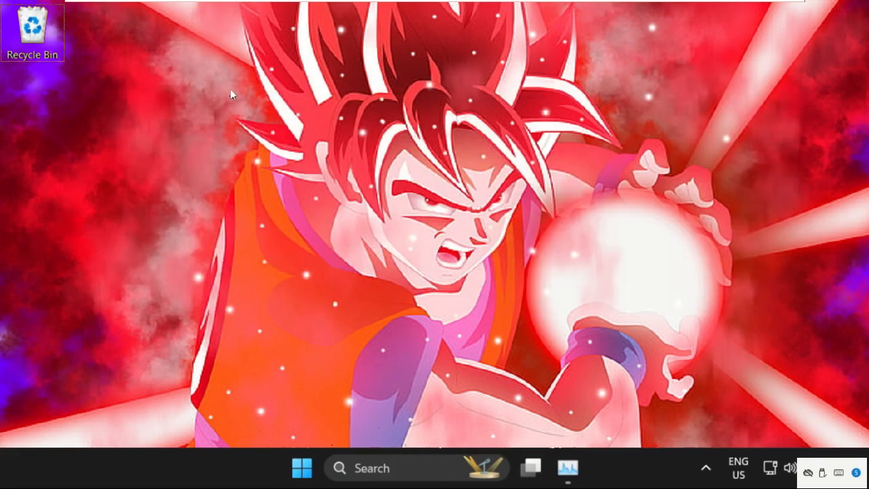
Launch Device Manager from the Start right-click menu and expand Display adapters
right_click(355, 475)
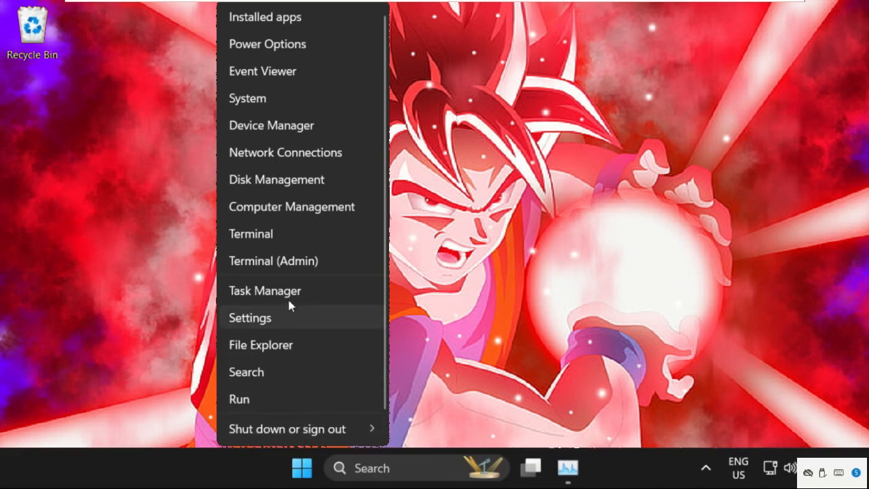
click(299, 122)
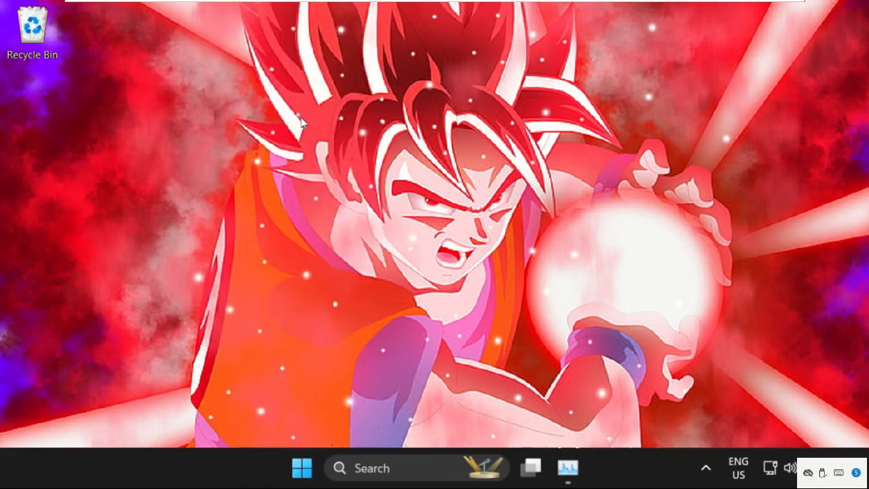
click(581, 467)
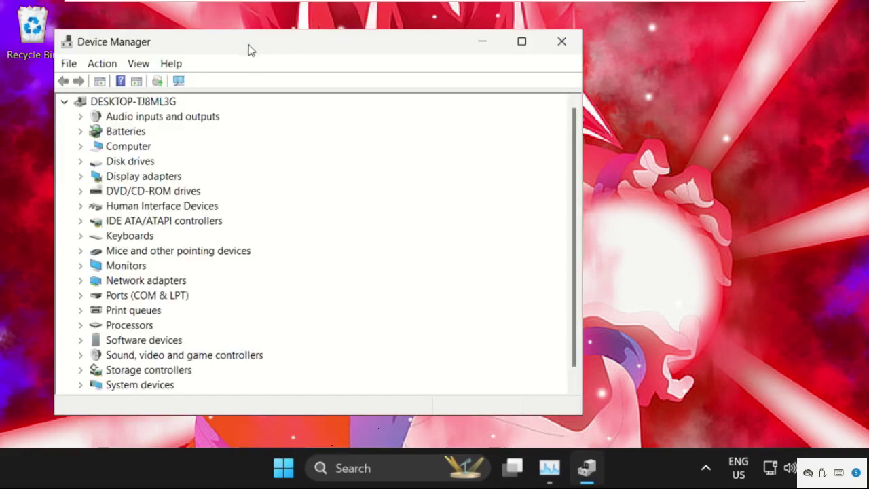
drag(251, 40, 379, 39)
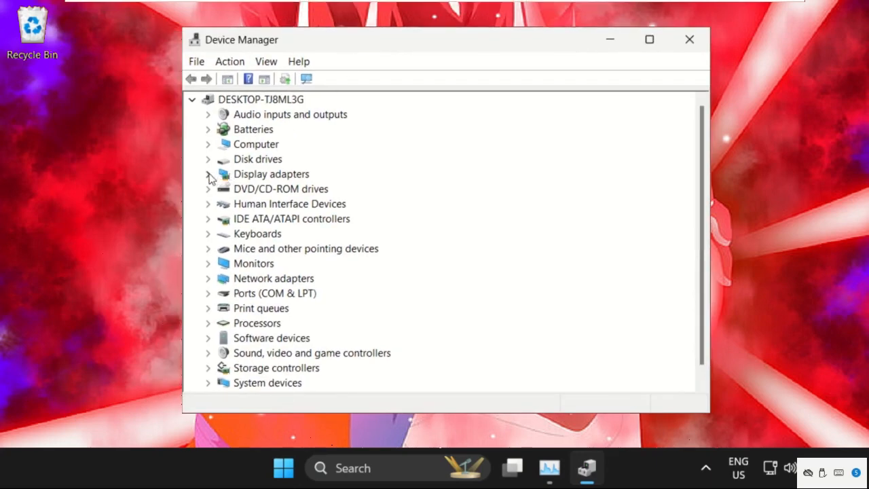
click(208, 174)
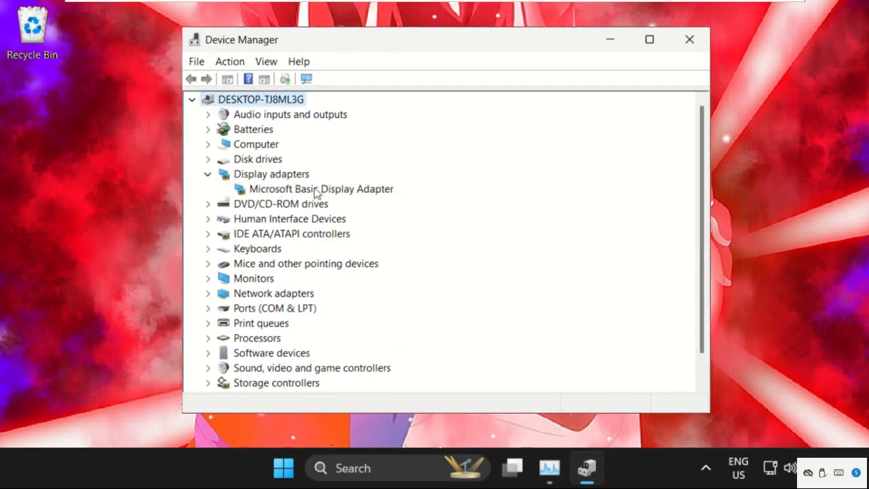
Start Update Driver from the Microsoft Basic Display Adapter's Driver properties
right_click(320, 188)
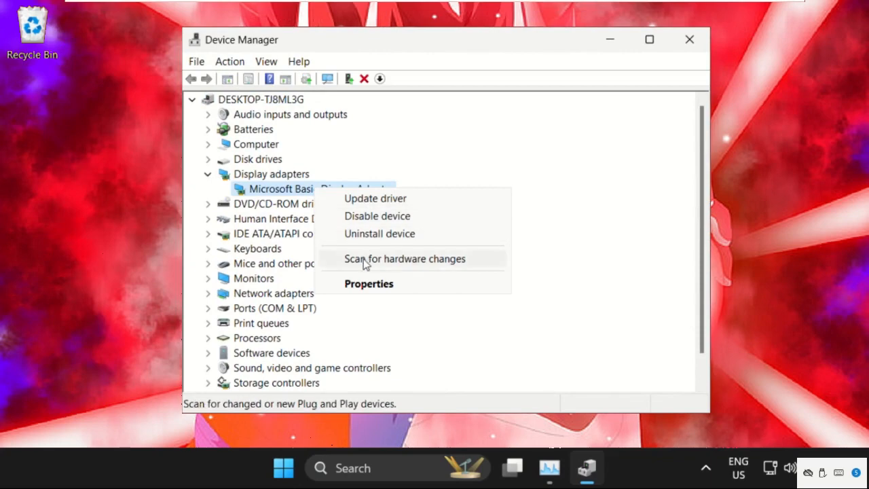
click(369, 284)
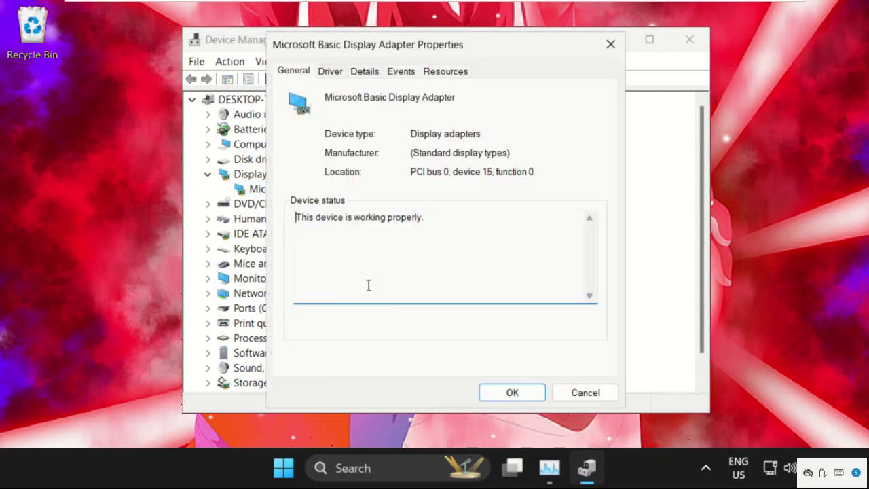
mouse_move(342, 149)
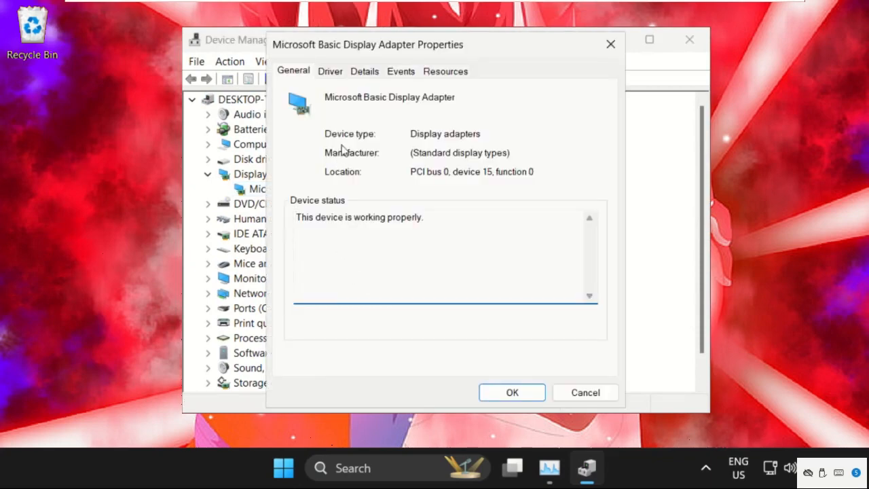
click(330, 70)
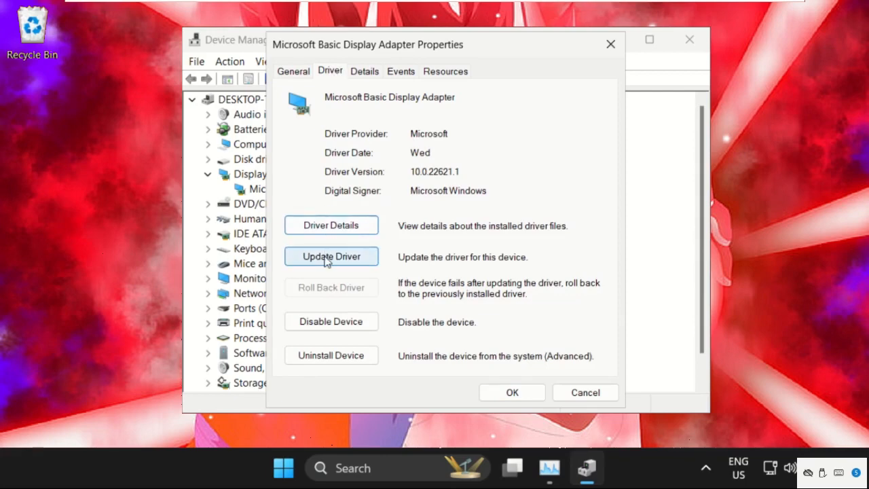
click(332, 255)
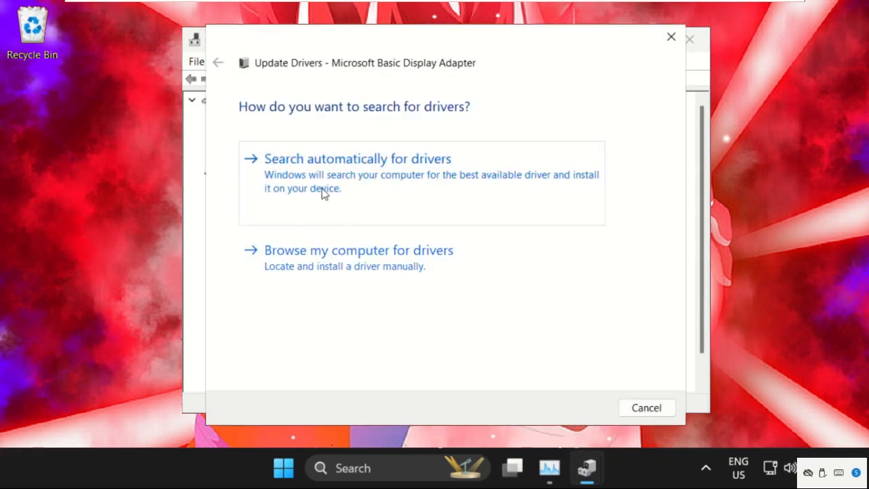
mouse_move(768, 468)
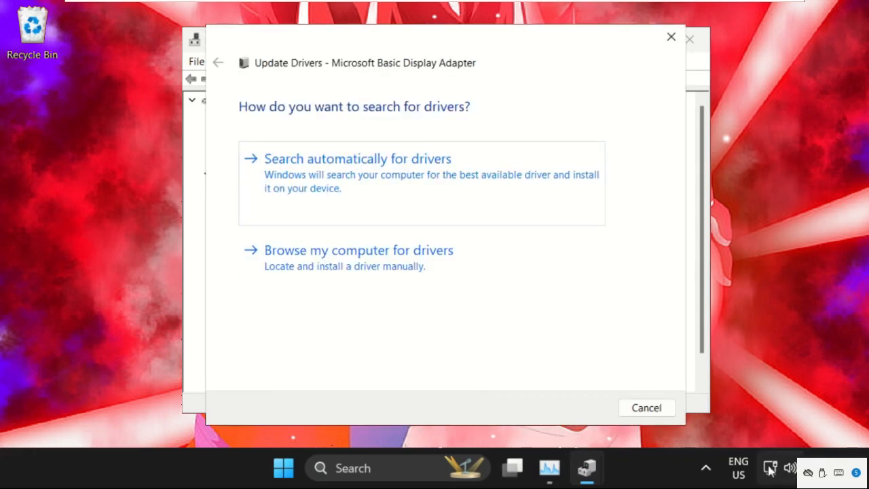
Search automatically for drivers, confirm the best driver is installed, and close Device Manager
click(342, 157)
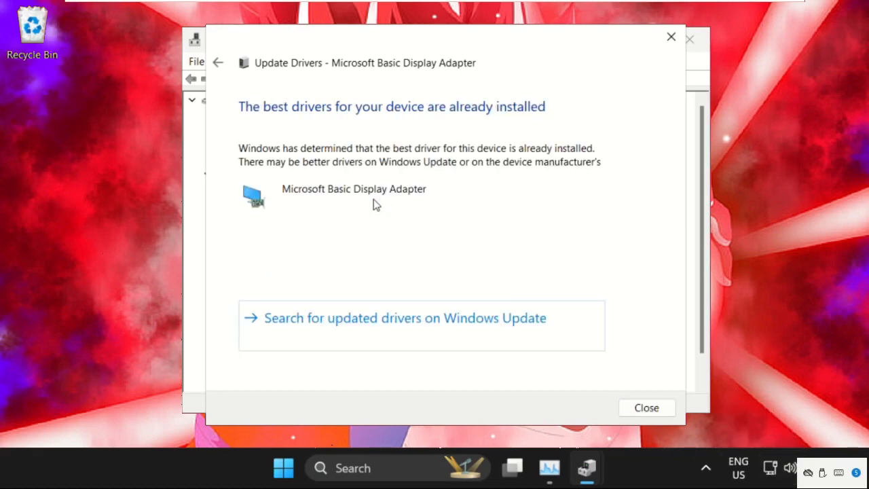
mouse_move(393, 119)
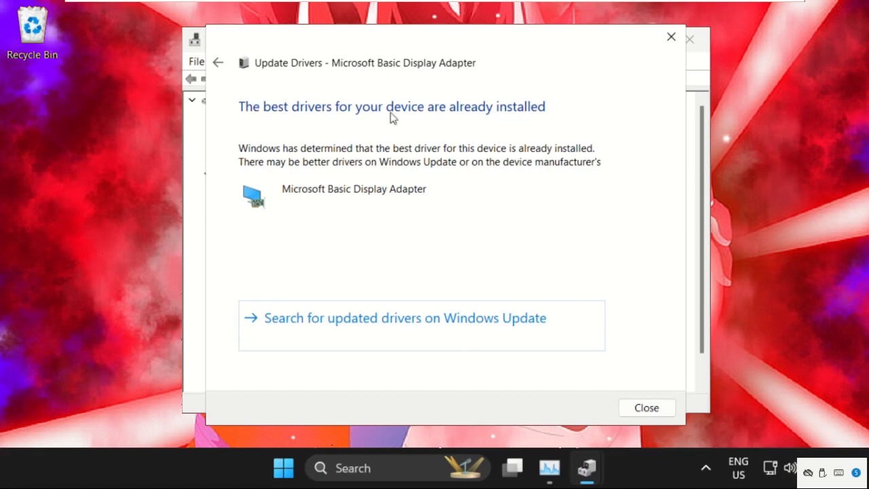
mouse_move(682, 417)
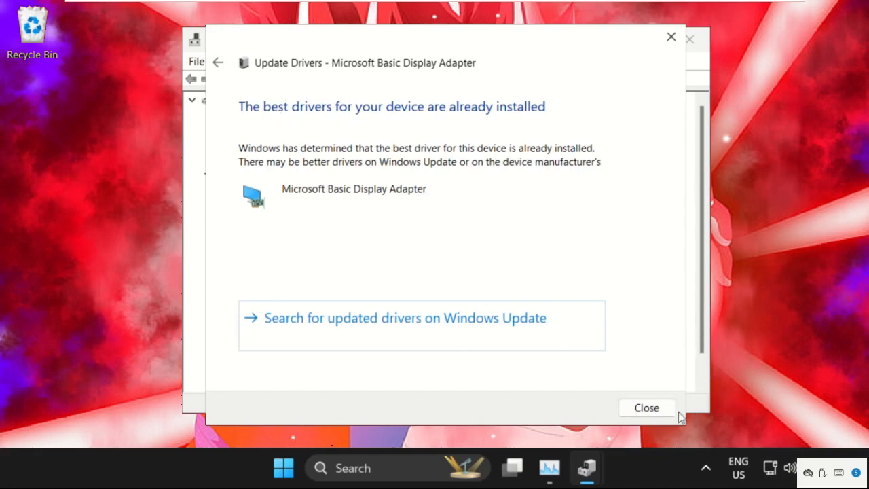
click(647, 407)
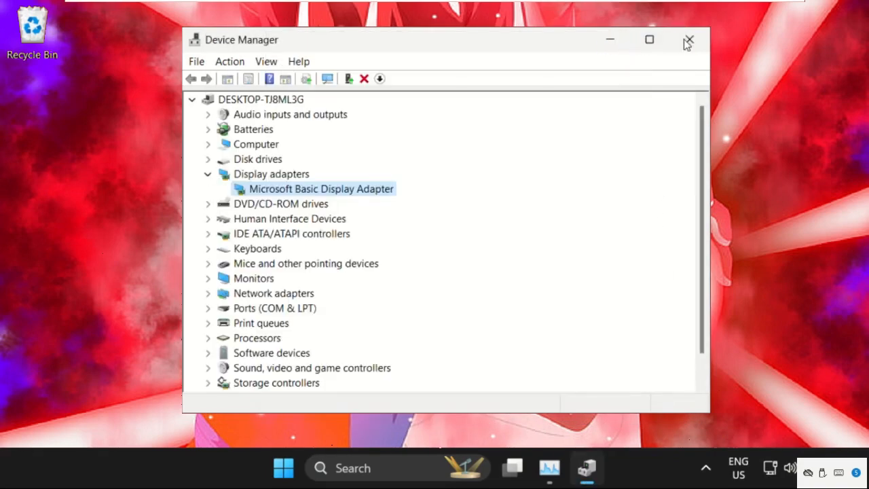
click(688, 41)
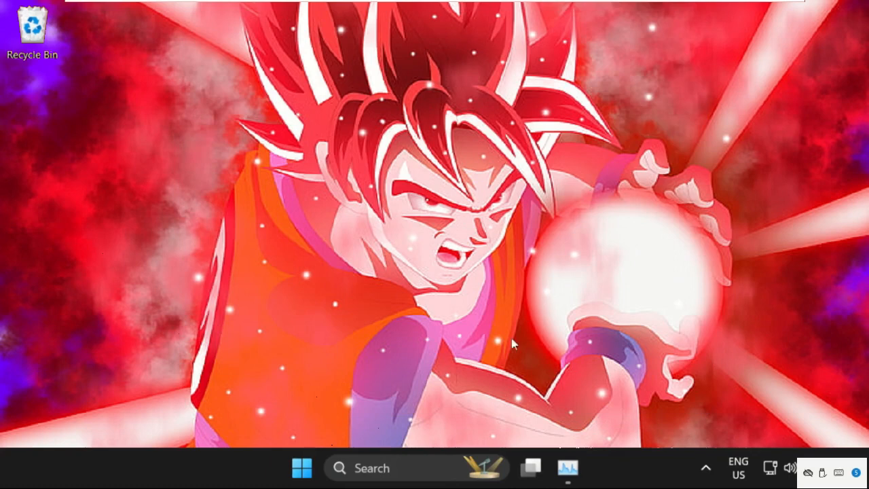
Search the taskbar for disk cleanup and launch Disk Cleanup for drive C:
text(device Manager)
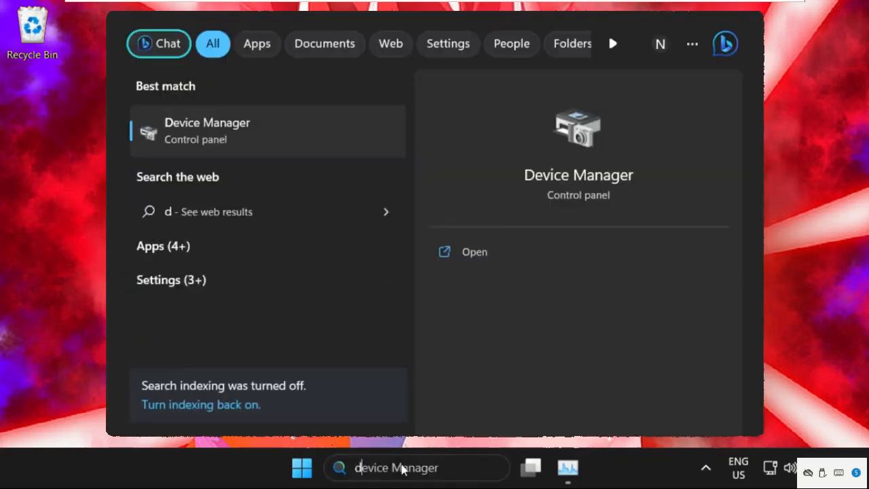
text(disk cleanup)
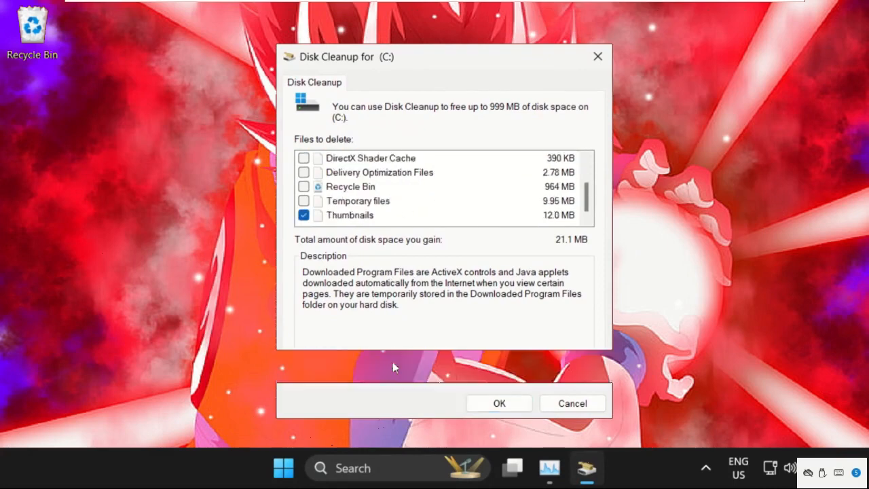
Clean up system files including the Recycle Bin on C:, deleting about 996 MB
click(500, 402)
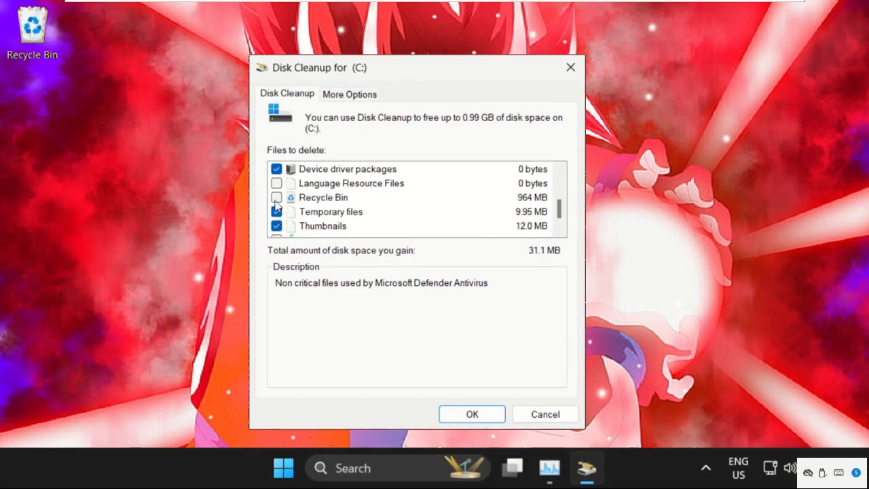
click(275, 197)
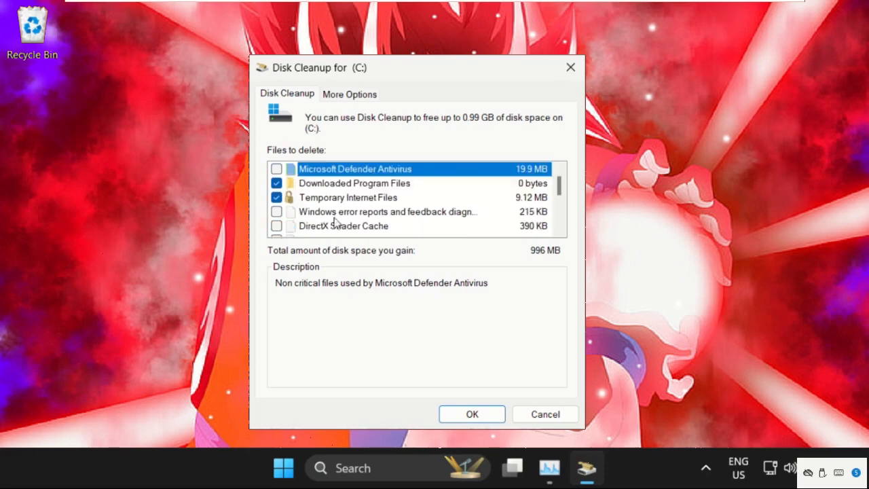
click(471, 413)
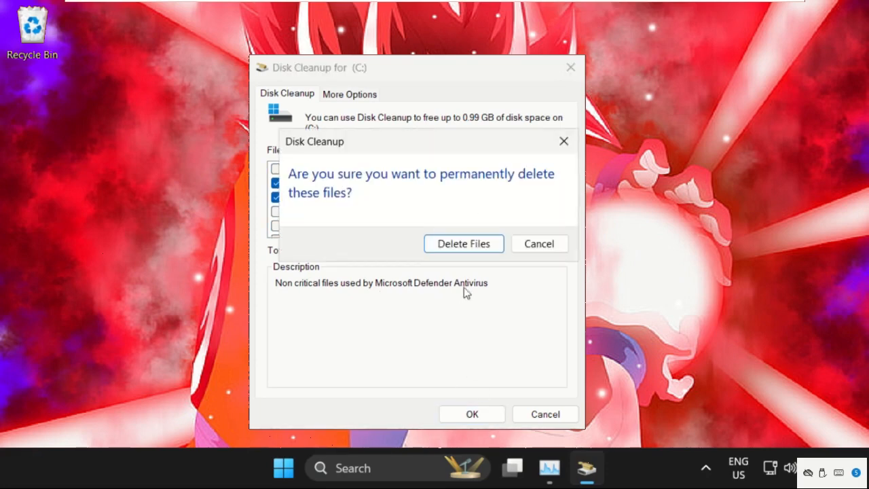
click(463, 243)
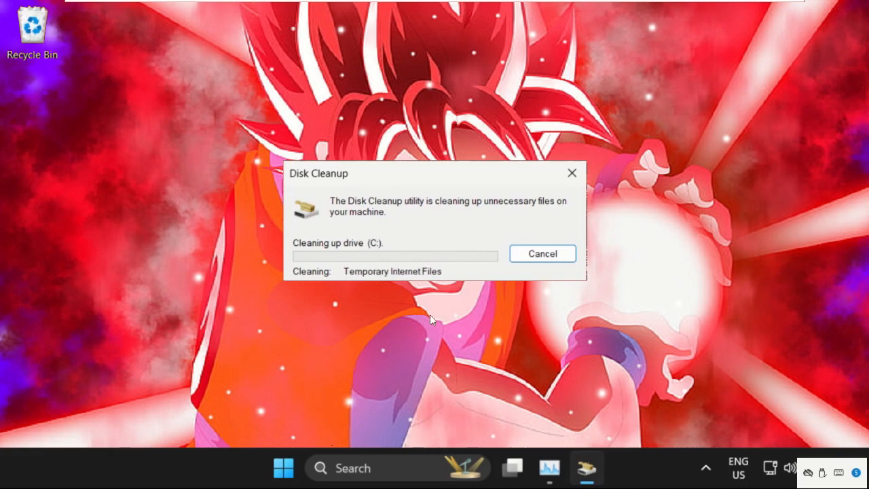
click(544, 254)
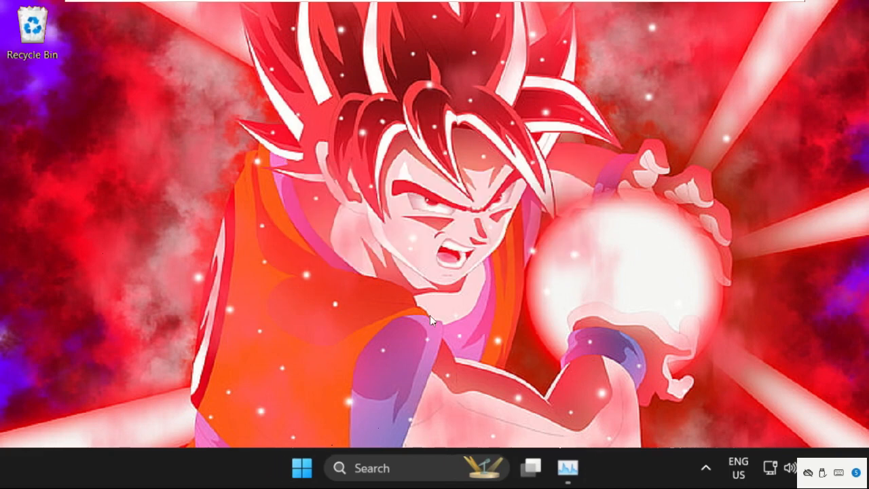